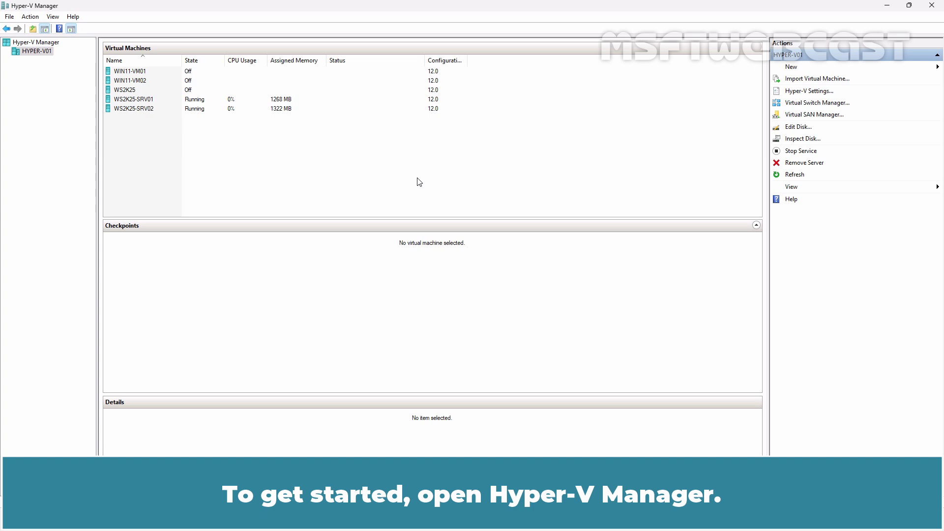
mouse_move(484, 221)
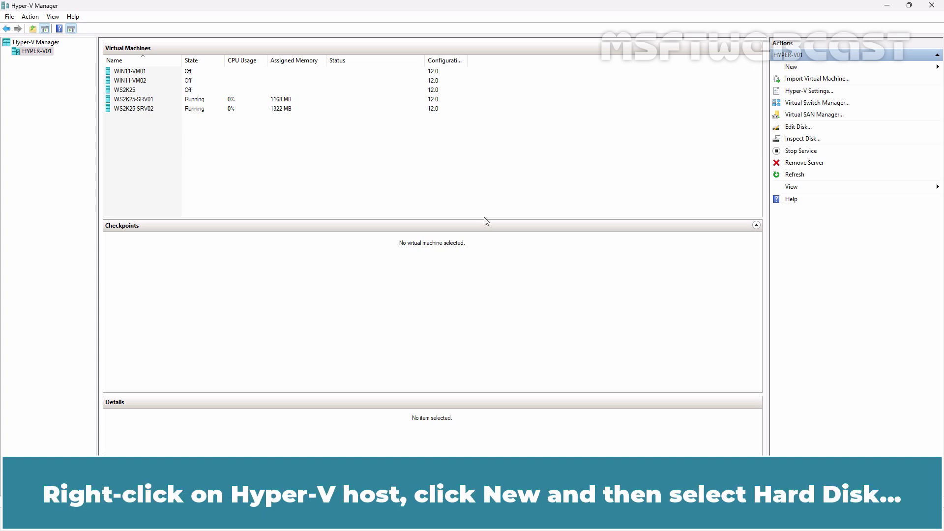
- Start a new hard disk on the host as a dynamically expanding VHD Set
right_click(37, 50)
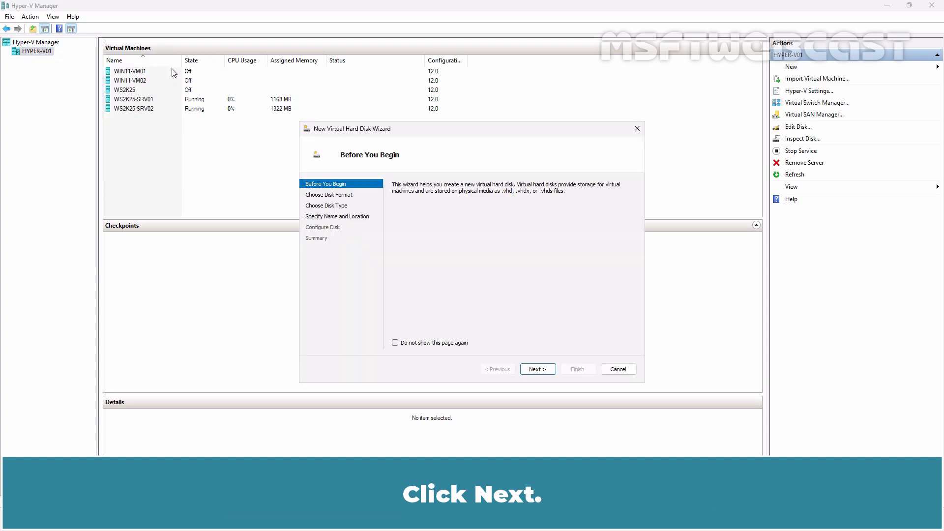
left_click(537, 368)
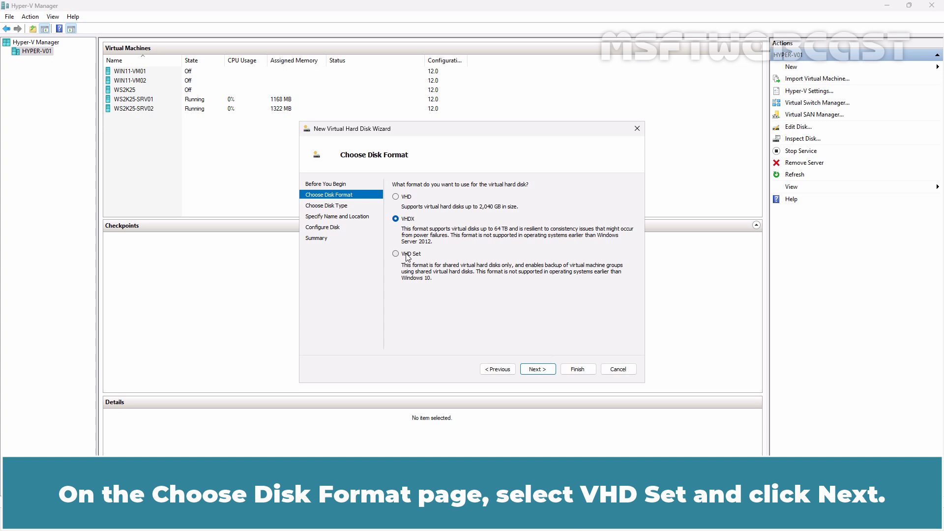
left_click(537, 369)
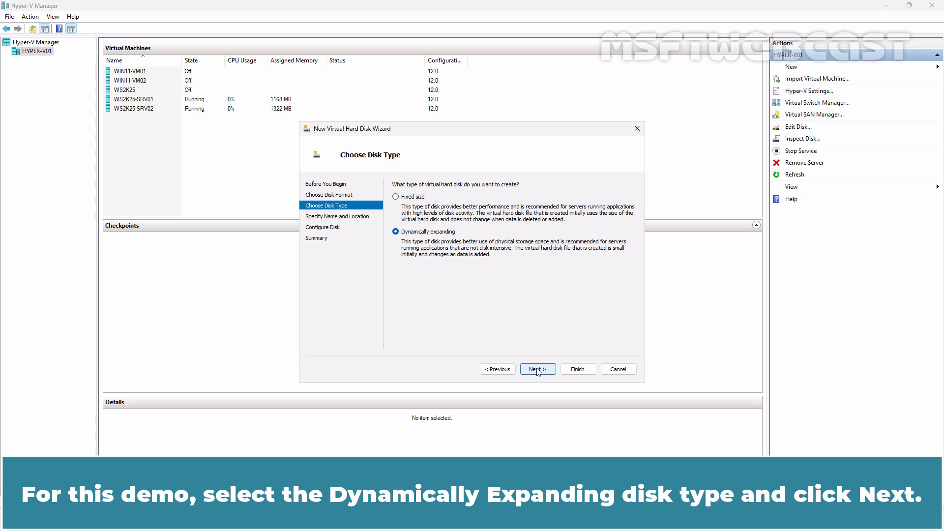
left_click(536, 369)
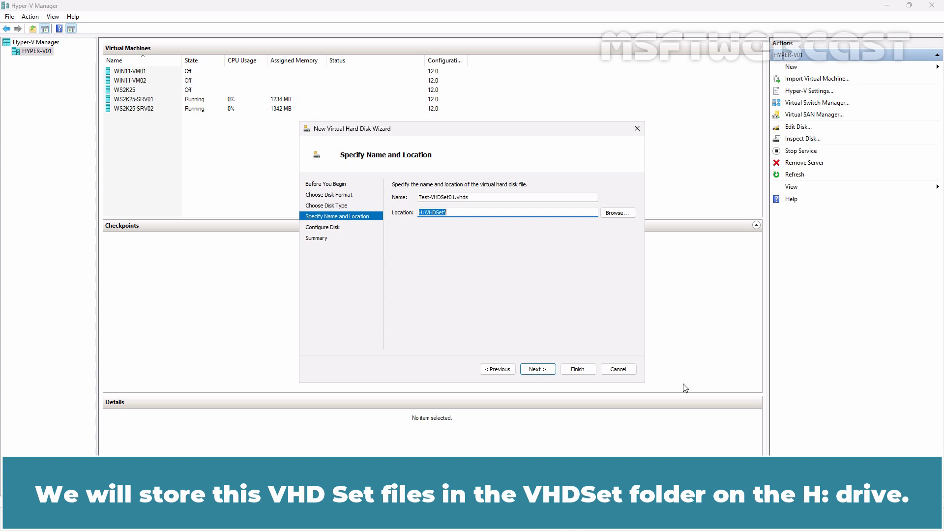
mouse_move(677, 385)
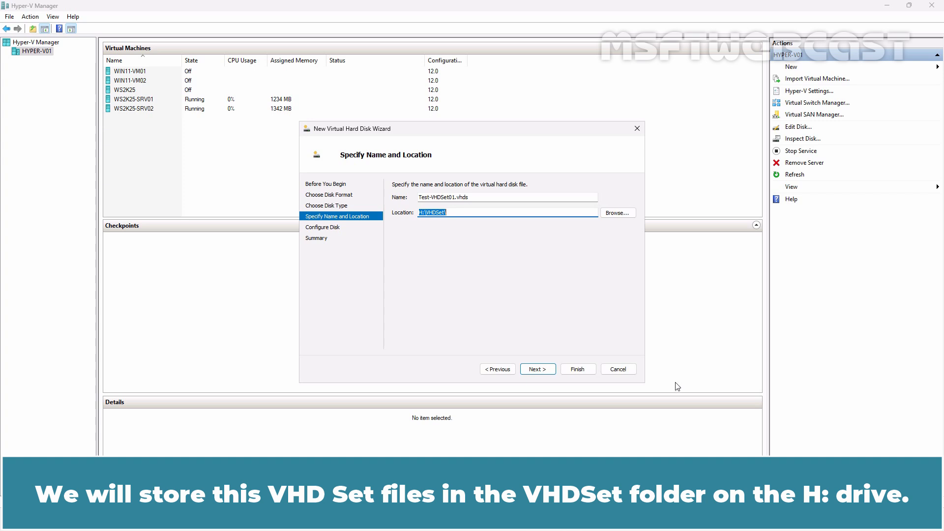
- Name it Test-VHDSet01.vhds in H:\VHDSet, keep 127 GB blank, and finish creating it
left_click(536, 369)
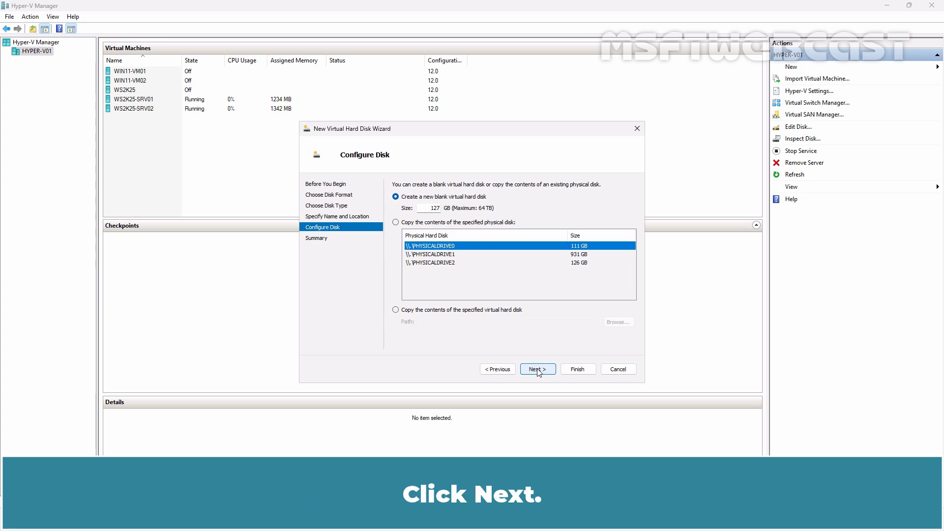
left_click(537, 369)
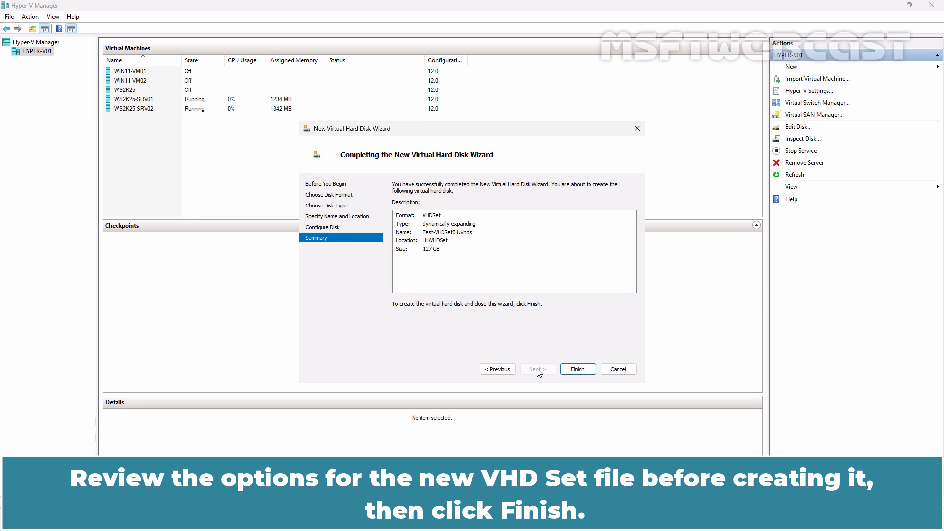
left_click(577, 369)
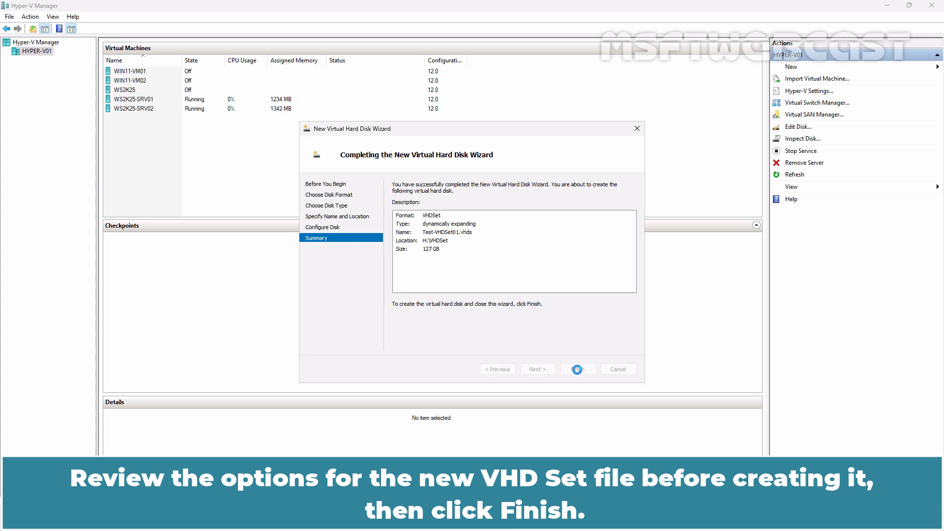
left_click(576, 369)
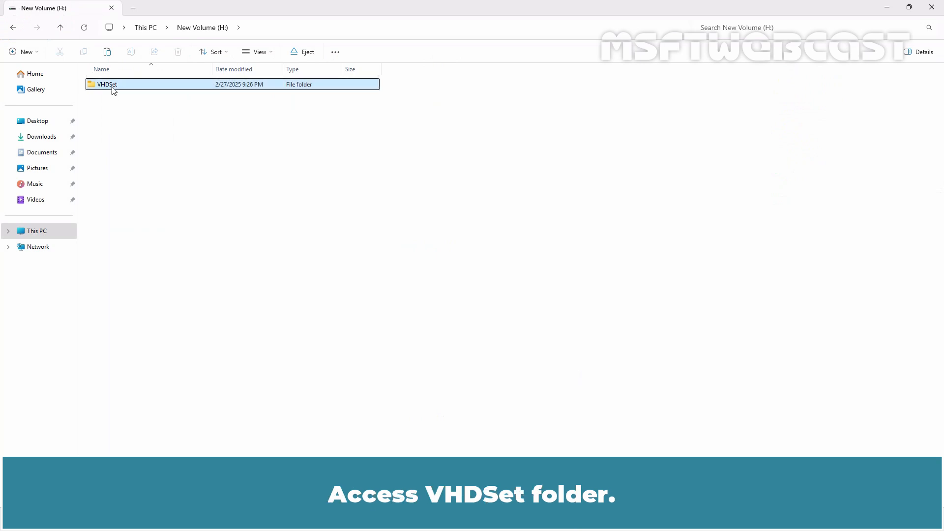
- Open the VHDSet folder on the H: drive to see the new disk file
double_click(107, 83)
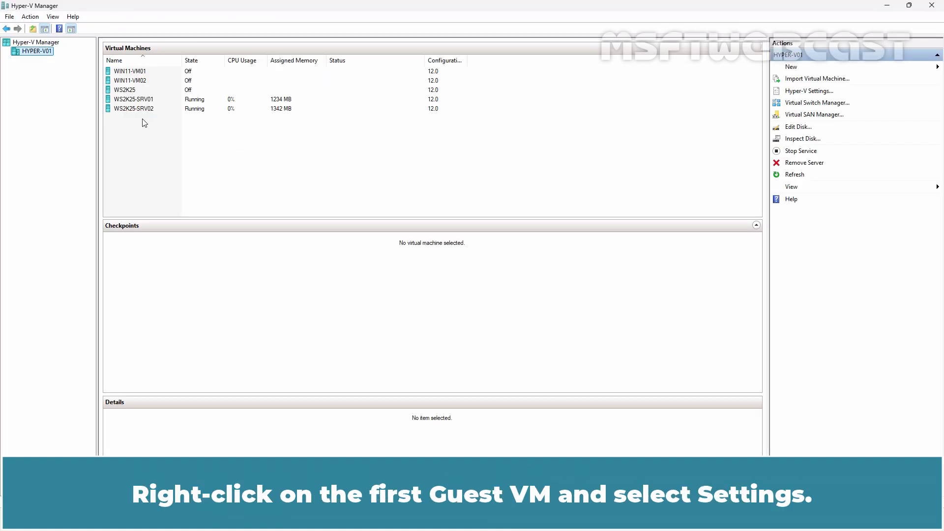
- Add a shared drive to WS2K25-SRV01's SCSI controller in its settings
left_click(133, 98)
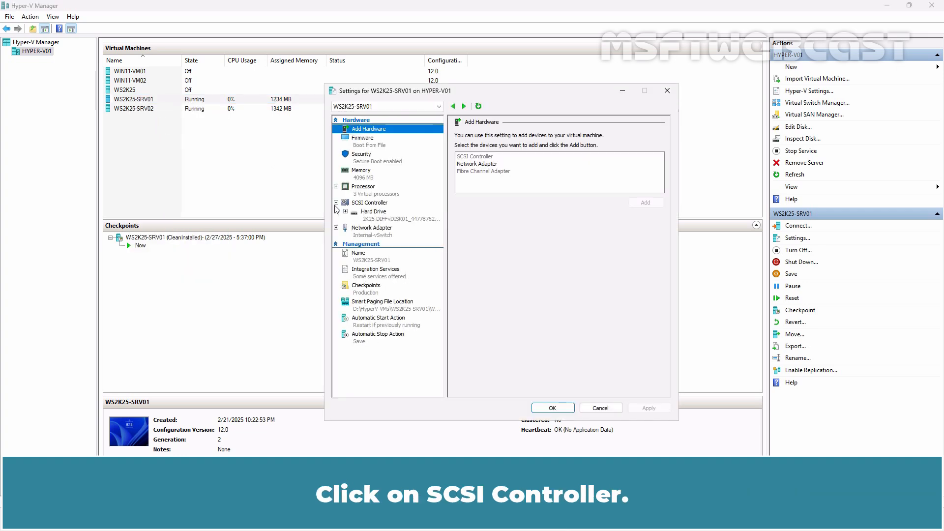
left_click(368, 203)
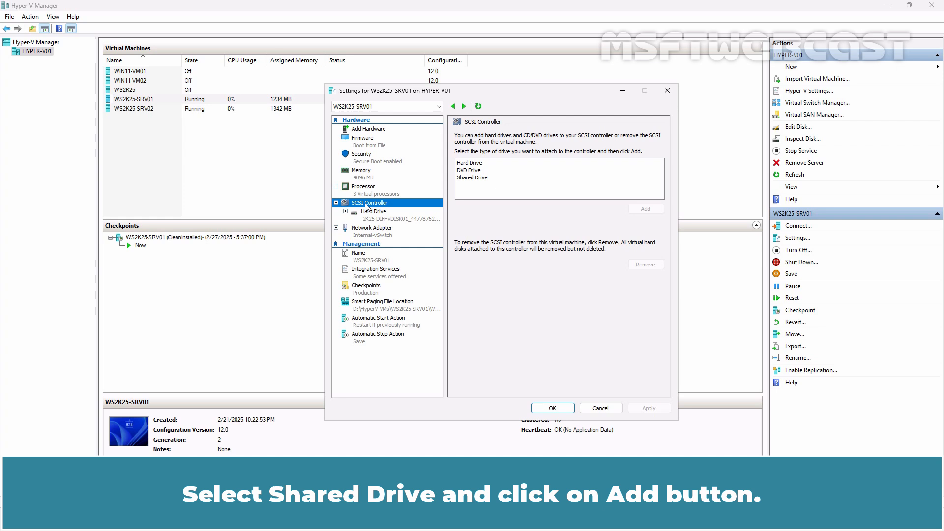
left_click(472, 177)
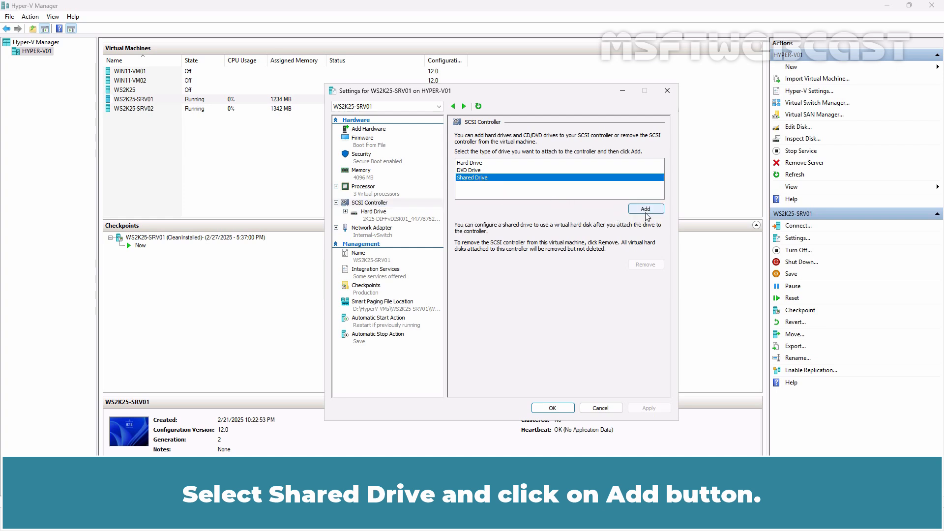
left_click(645, 209)
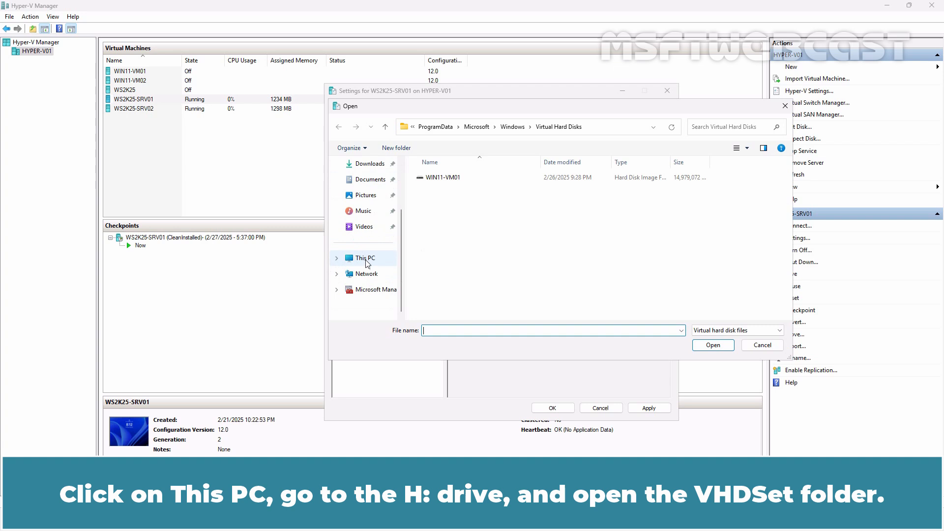
- Point the shared drive at H:\VHDSet\Test-VHDSet01.vhds and apply, hitting a disk-sharing error
left_click(364, 257)
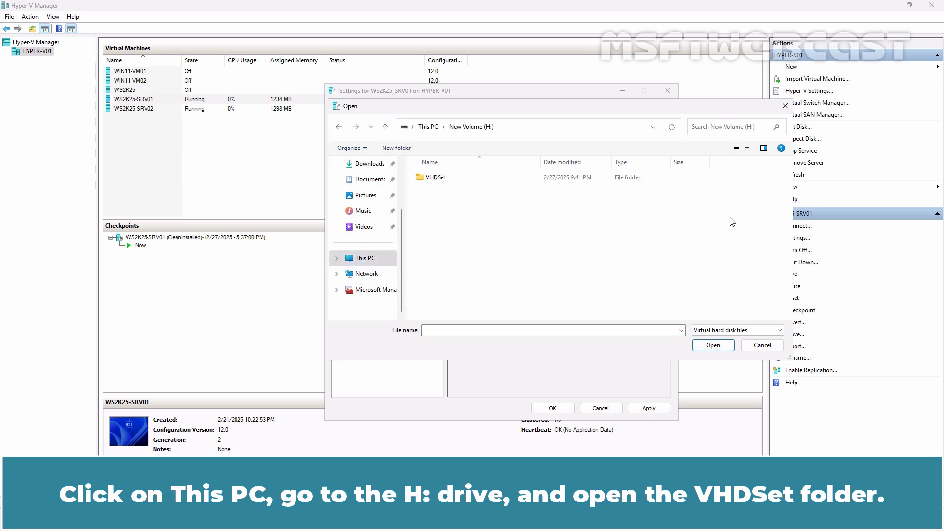
double_click(434, 177)
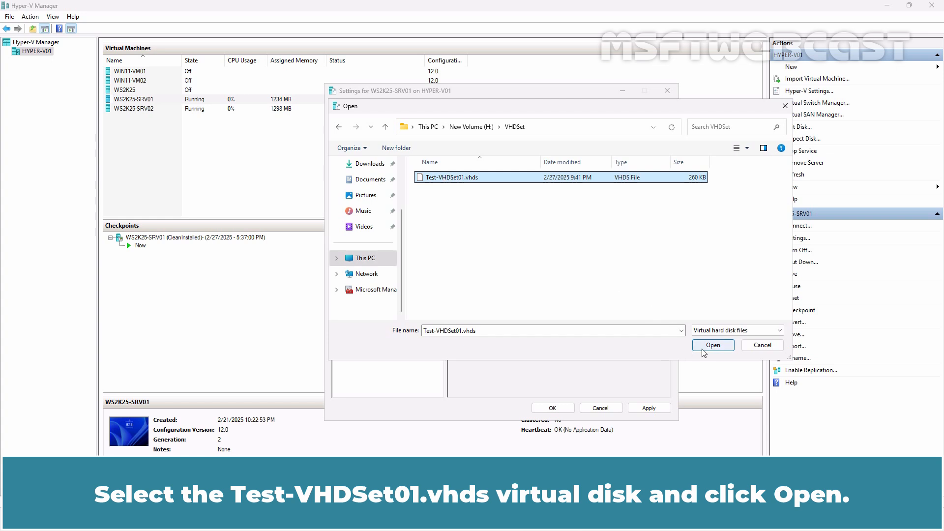
left_click(712, 345)
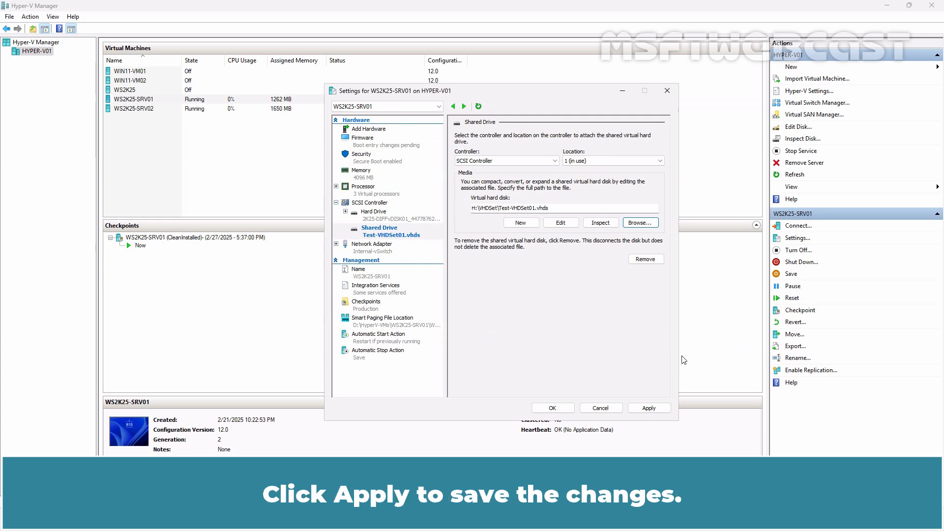
left_click(648, 407)
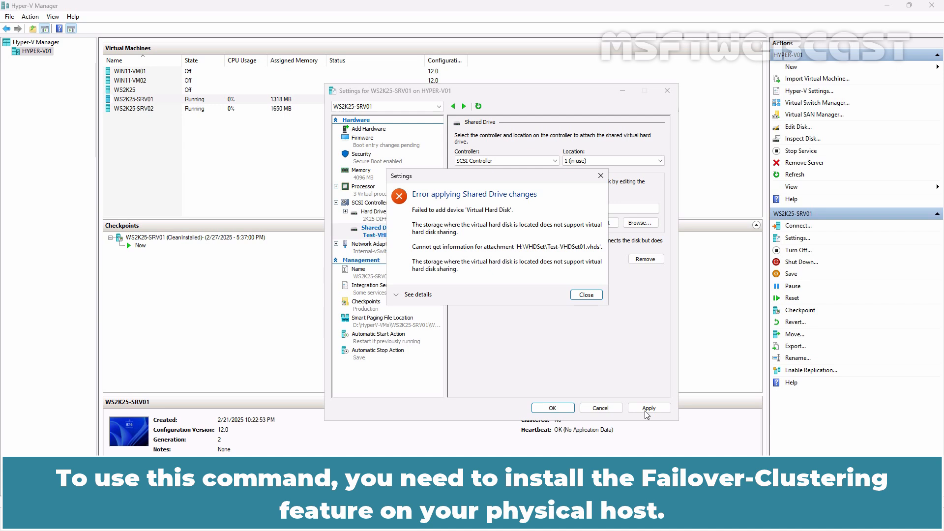
- Dismiss the disk-sharing error and launch an administrator terminal
left_click(585, 294)
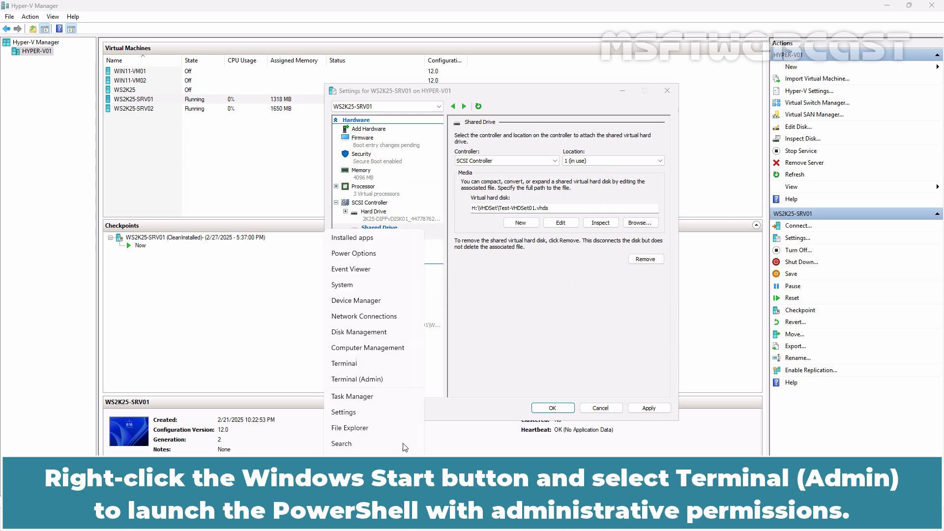
left_click(355, 378)
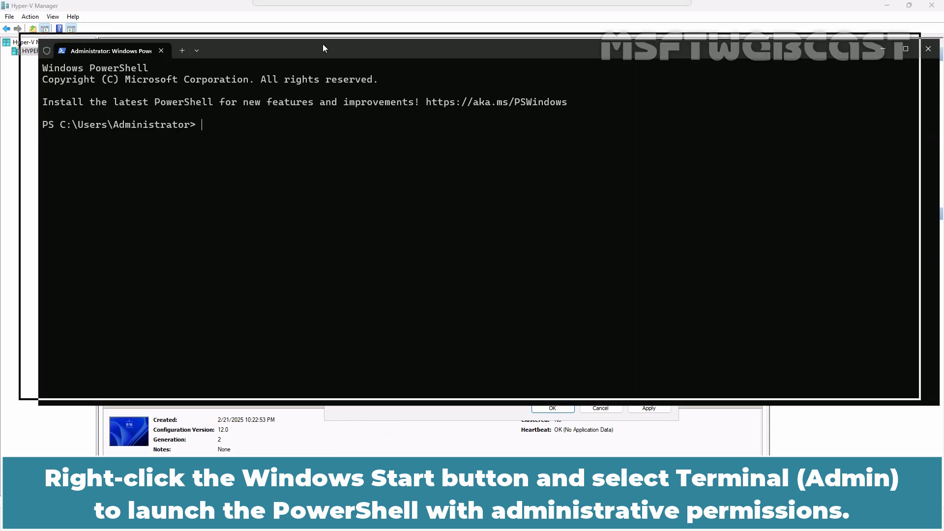
- Install the Failover-Clustering feature with Install-WindowsFeature
type("install-WindowsFeature F")
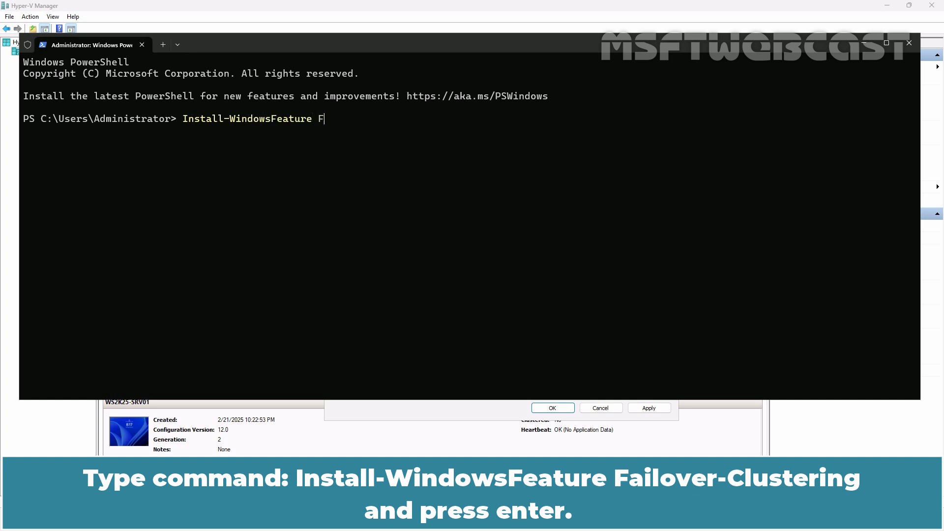
type("ailover-Clustering")
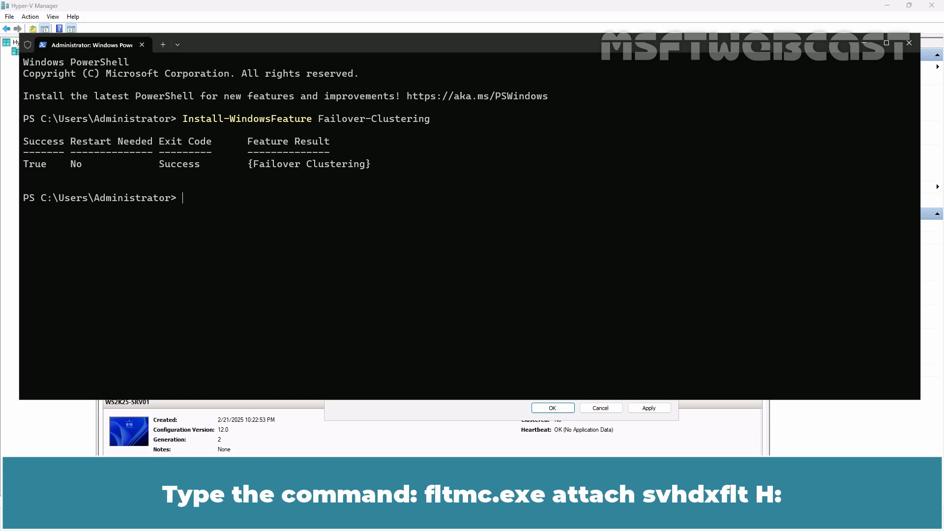
- Attach the svhdxflt shared-disk filter to H: with fltmc.exe
type("fltMC.exe")
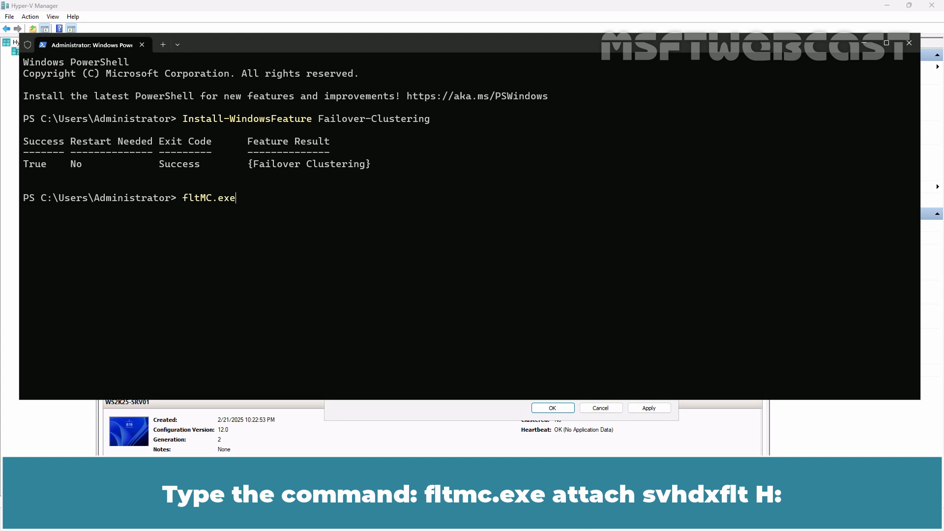
type("attach sv")
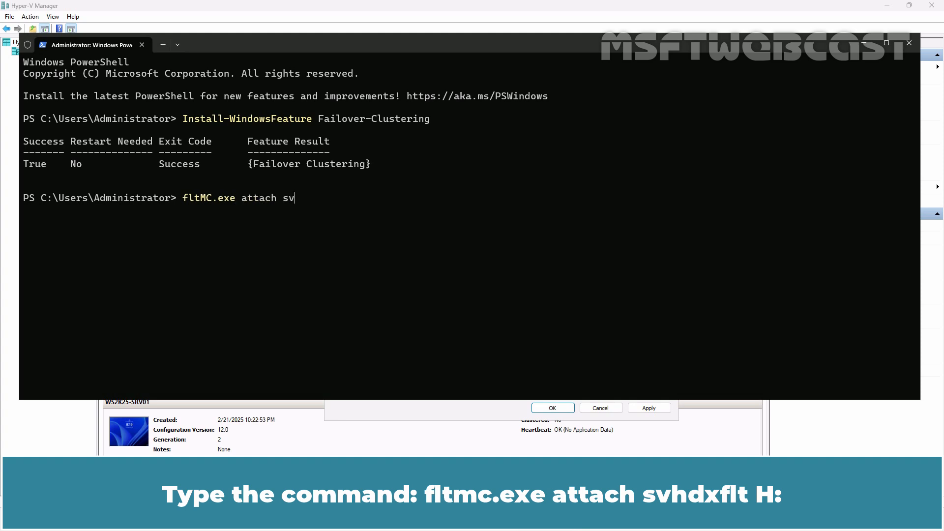
type("hdxflt H")
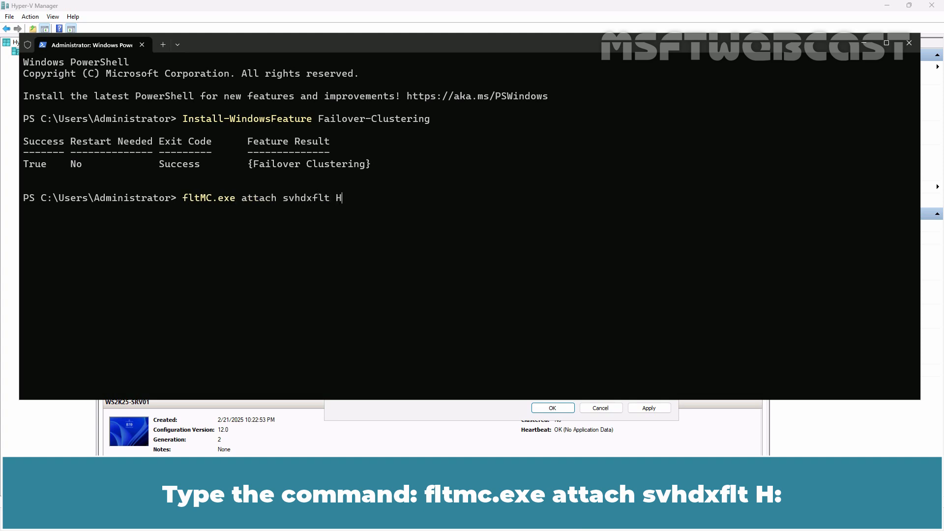
type(":")
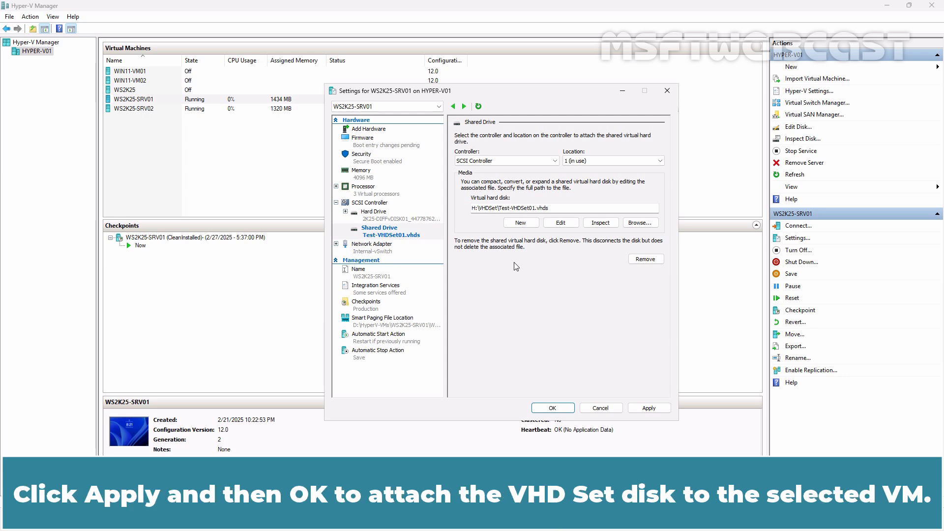
- Apply WS2K25-SRV01's shared drive on Test-VHDSet01.vhds and close its settings
left_click(648, 407)
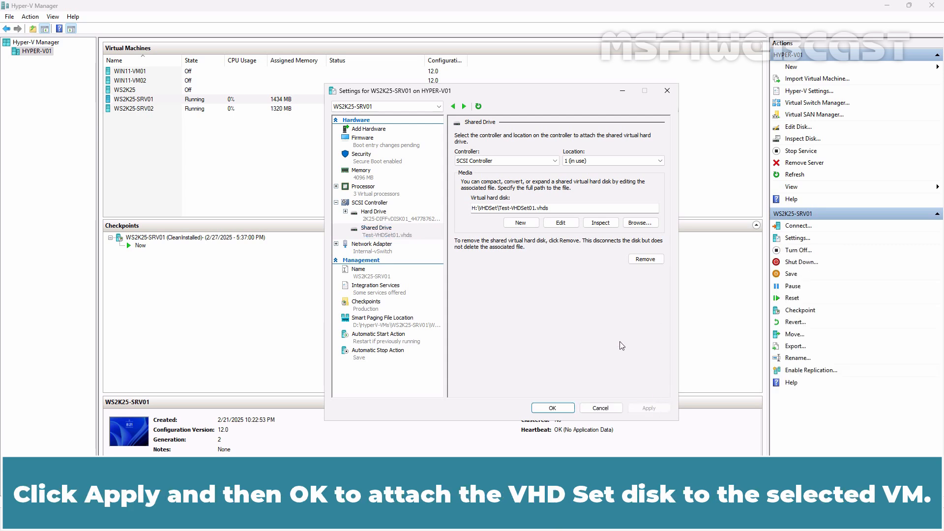
left_click(552, 407)
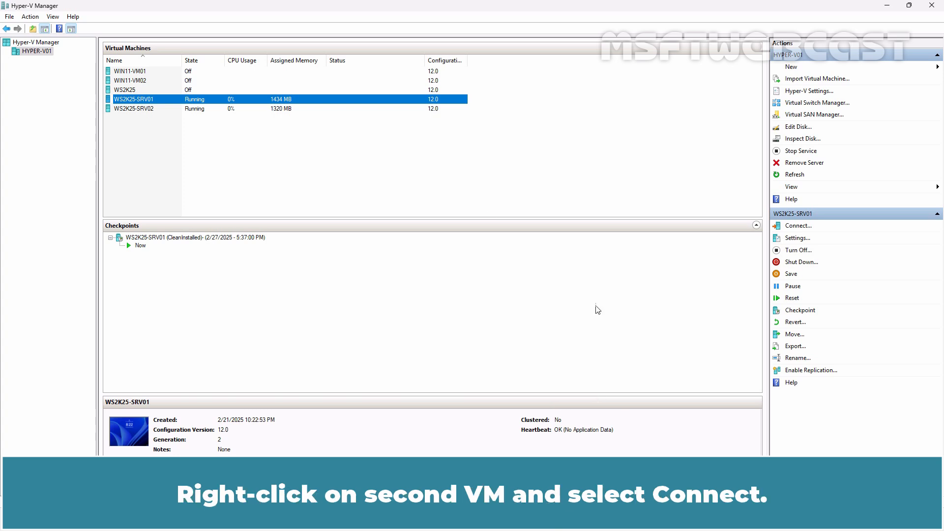
- Connect to WS2K25-SRV02 and add a shared drive to its SCSI controller
right_click(132, 108)
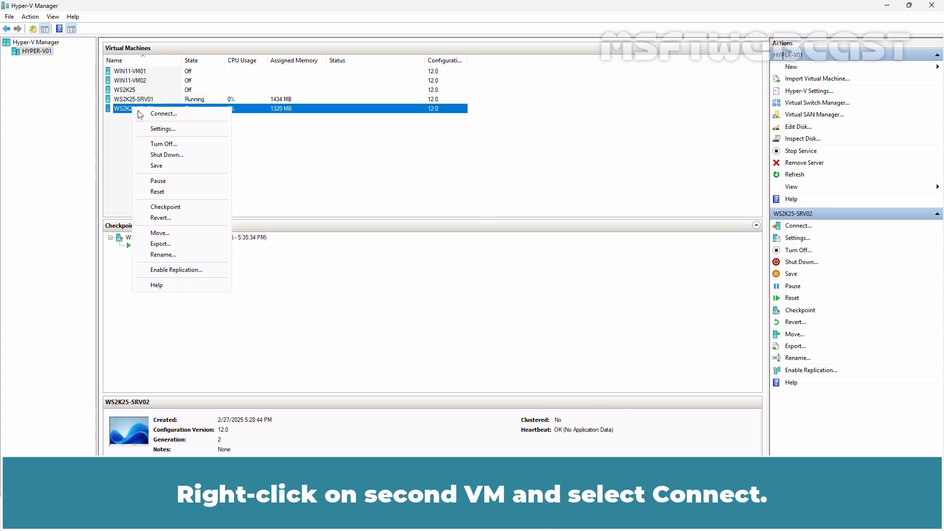
left_click(164, 114)
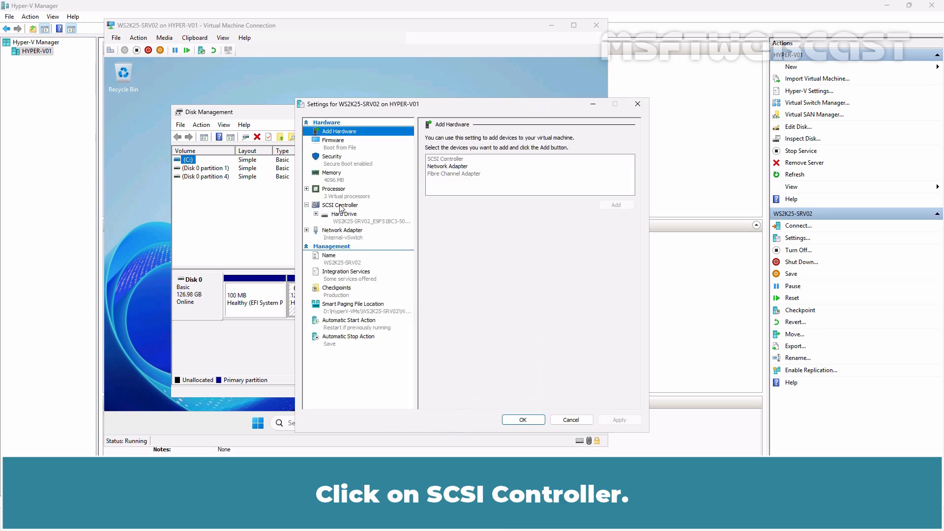
left_click(442, 179)
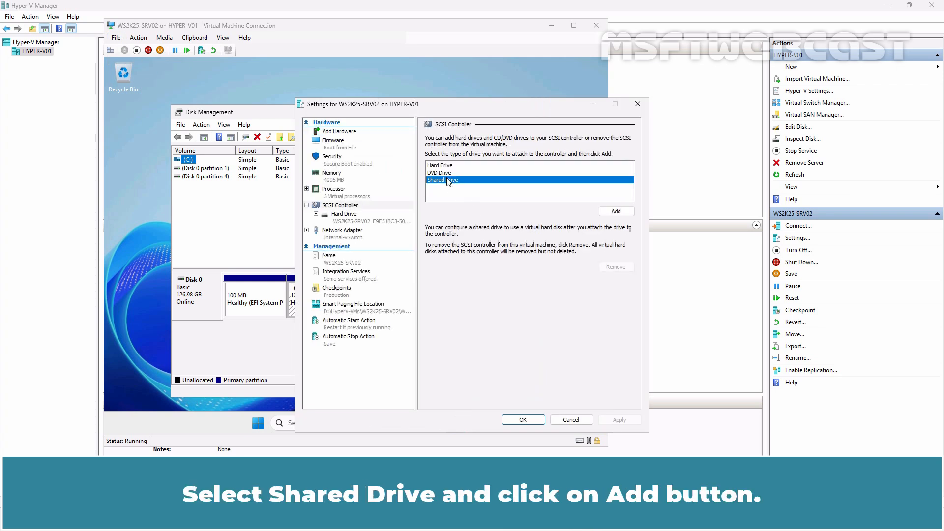
left_click(616, 210)
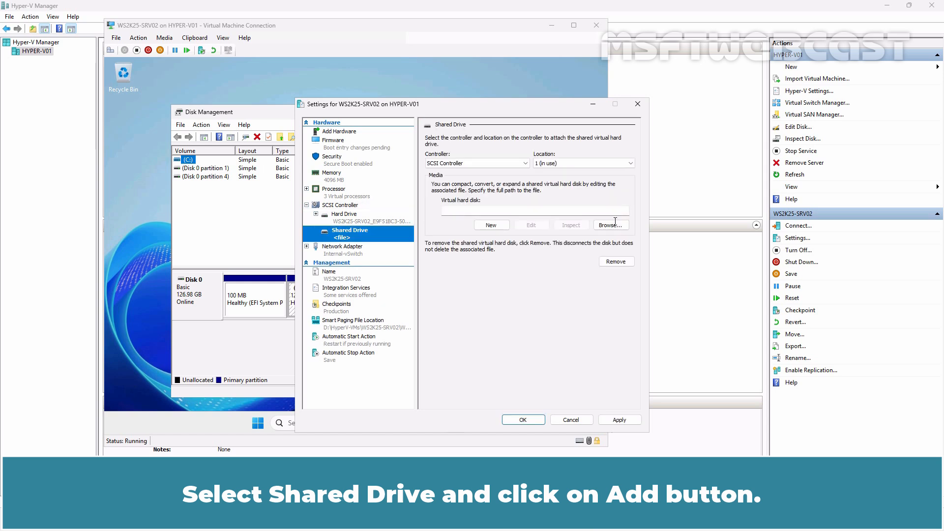
- Select H:\VHDSet\Test-VHDSet01.vhds as the shared disk and confirm the second VM's settings
left_click(609, 224)
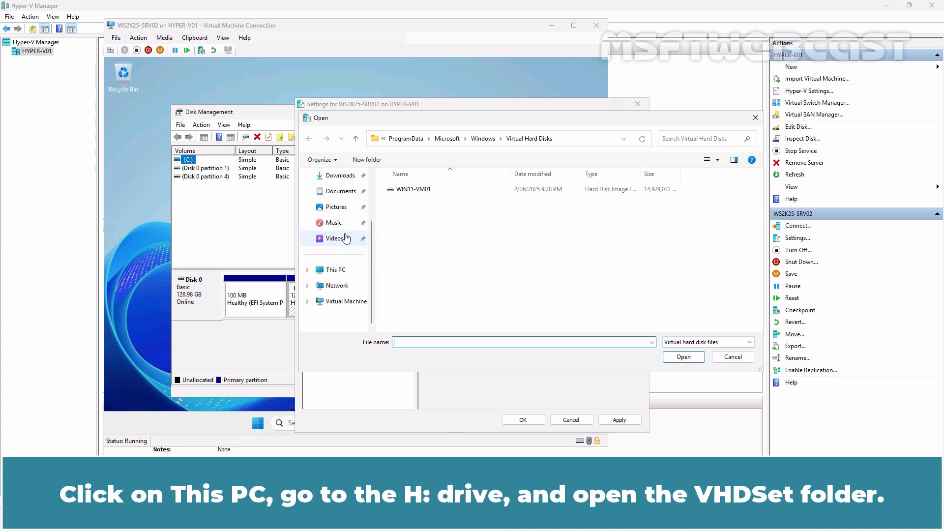
left_click(334, 270)
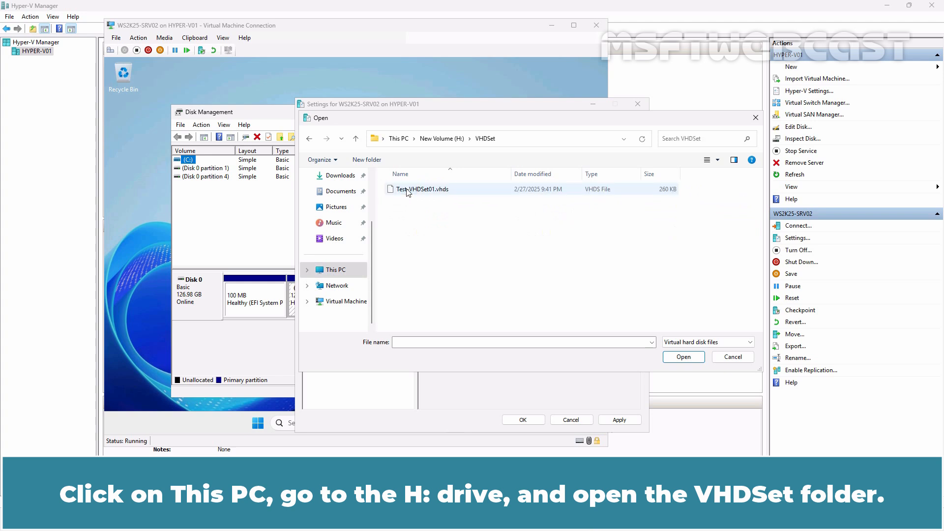
left_click(423, 189)
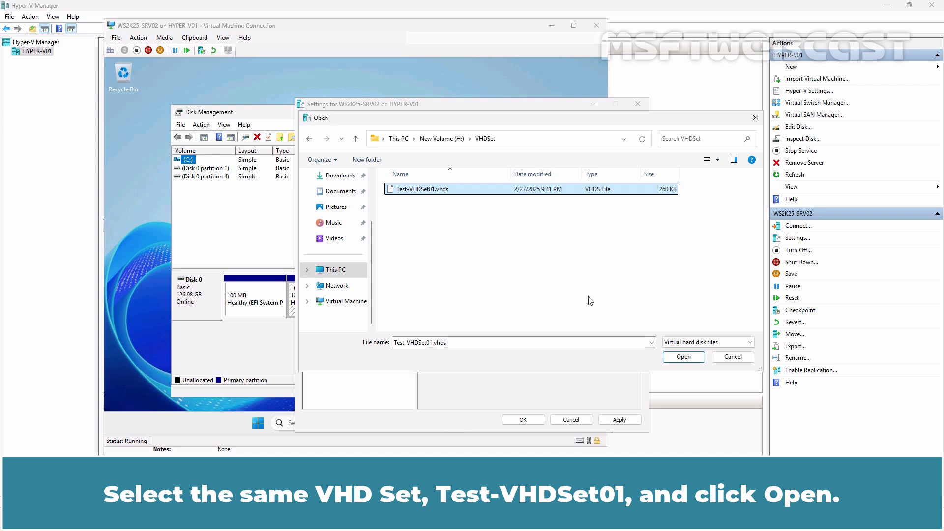
left_click(683, 356)
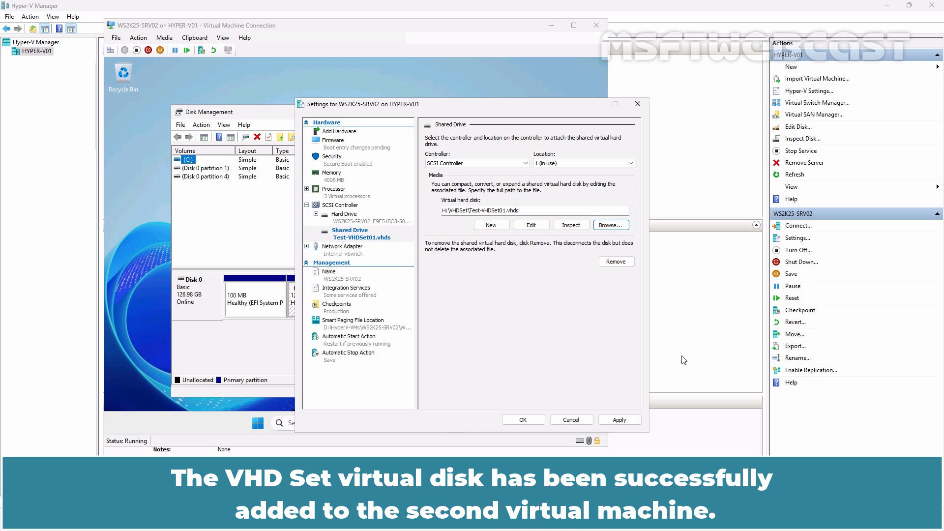
left_click(618, 419)
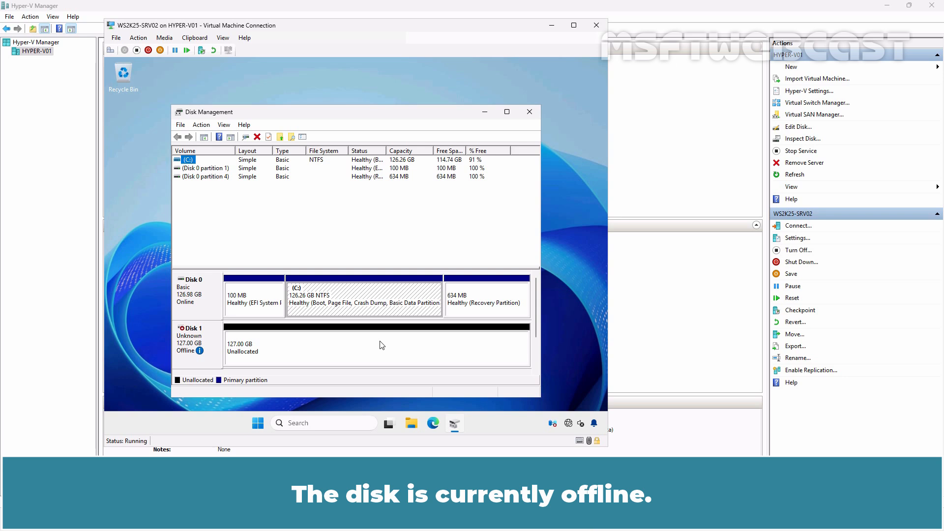
- Bring the offline 127 GB Disk 1 online in Disk Management
right_click(188, 341)
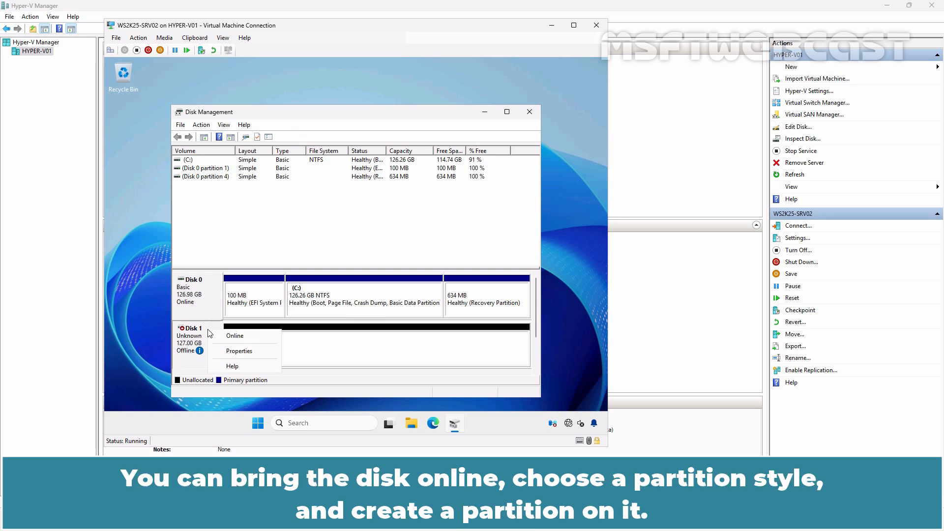
left_click(235, 336)
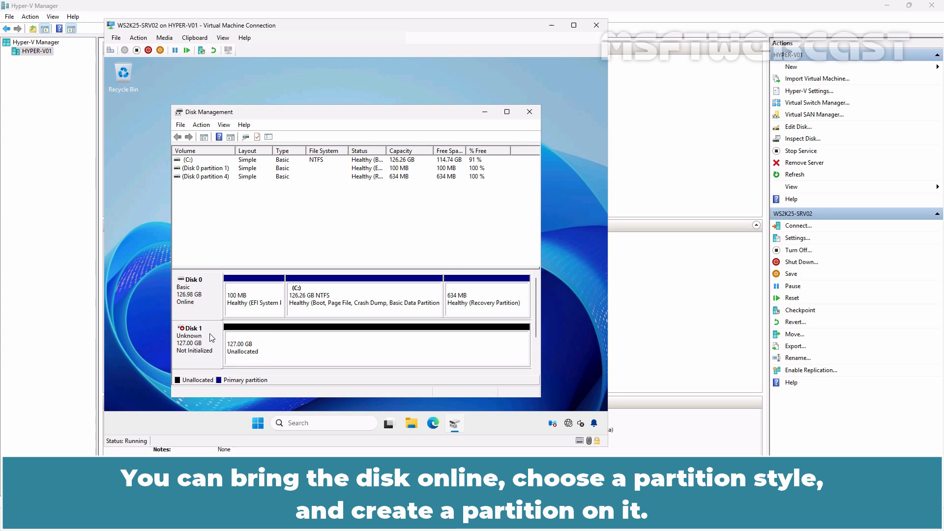
mouse_move(384, 316)
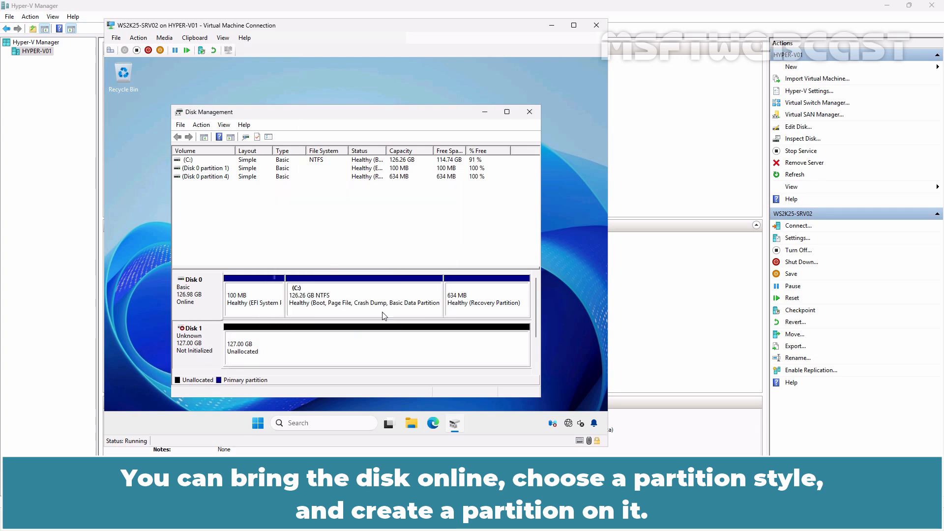
- Create a new simple volume over Disk 1's unallocated space at maximum size
right_click(377, 348)
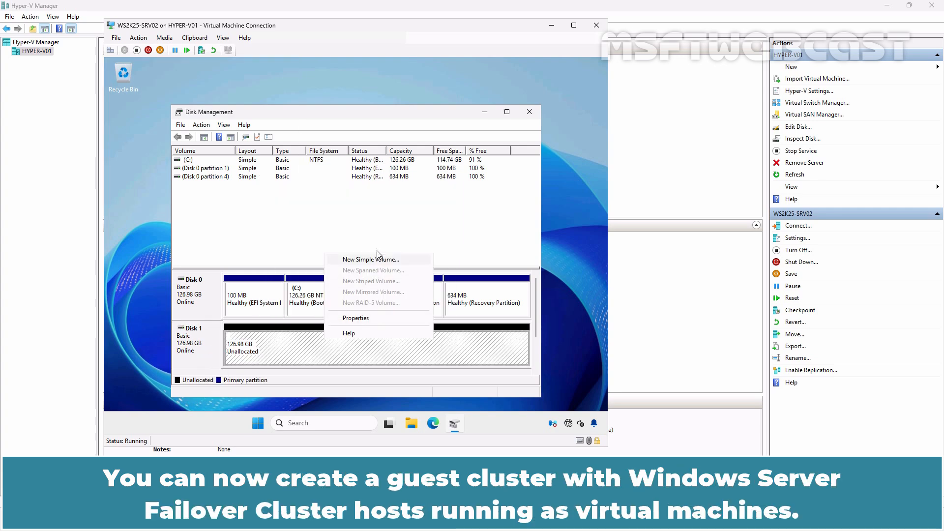
left_click(370, 259)
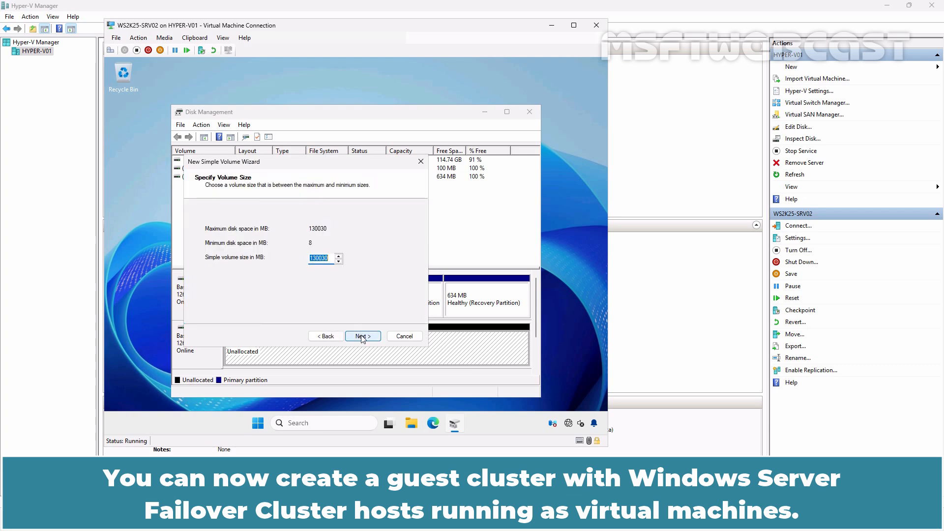
left_click(361, 336)
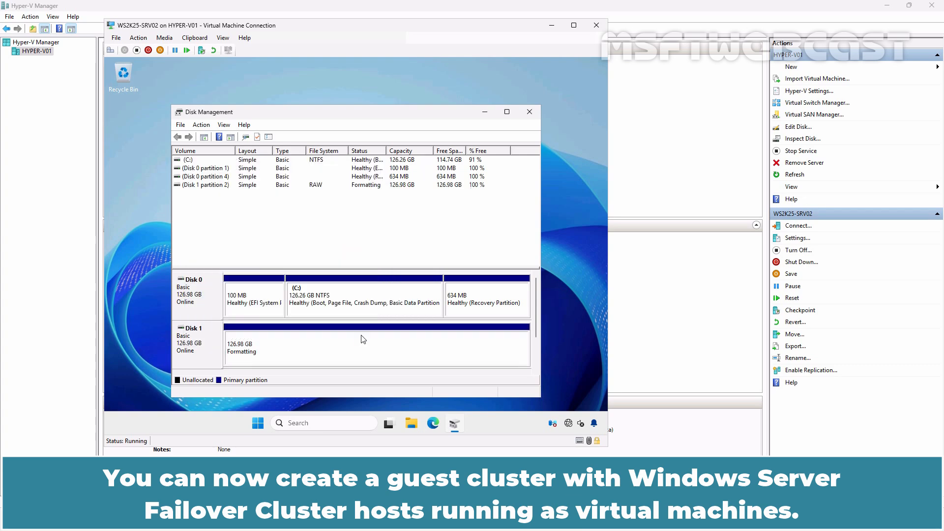